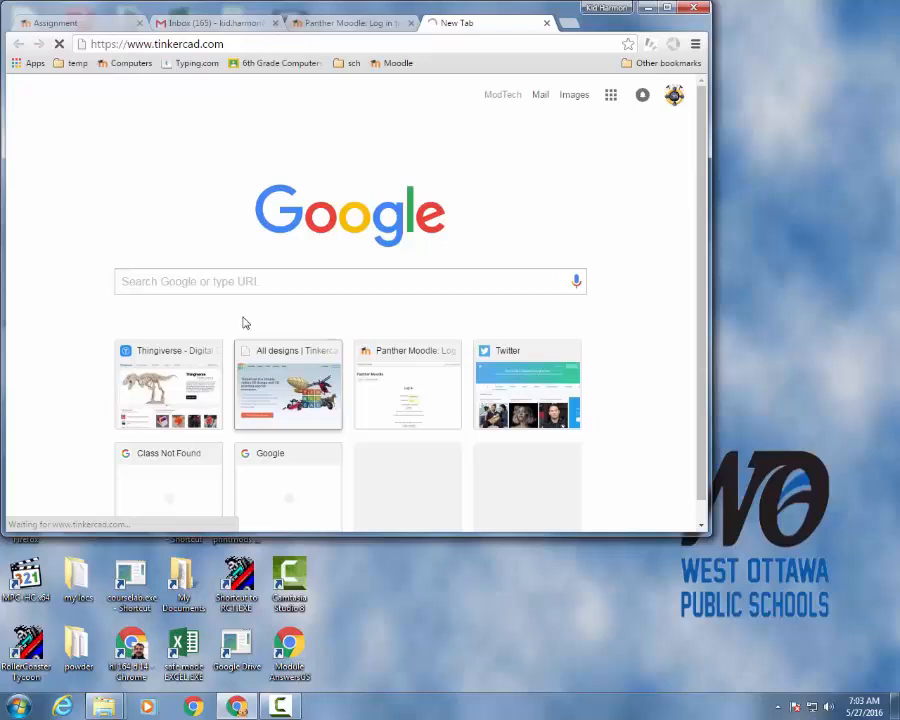
Step: Start a new blank Tinkercad design from the All designs page
click(288, 384)
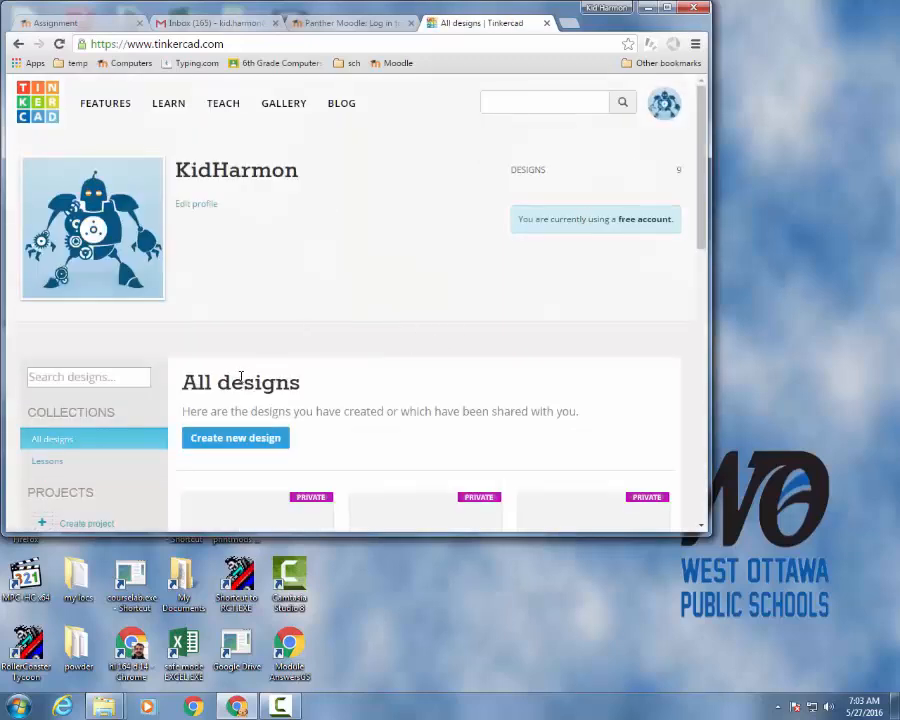
click(236, 438)
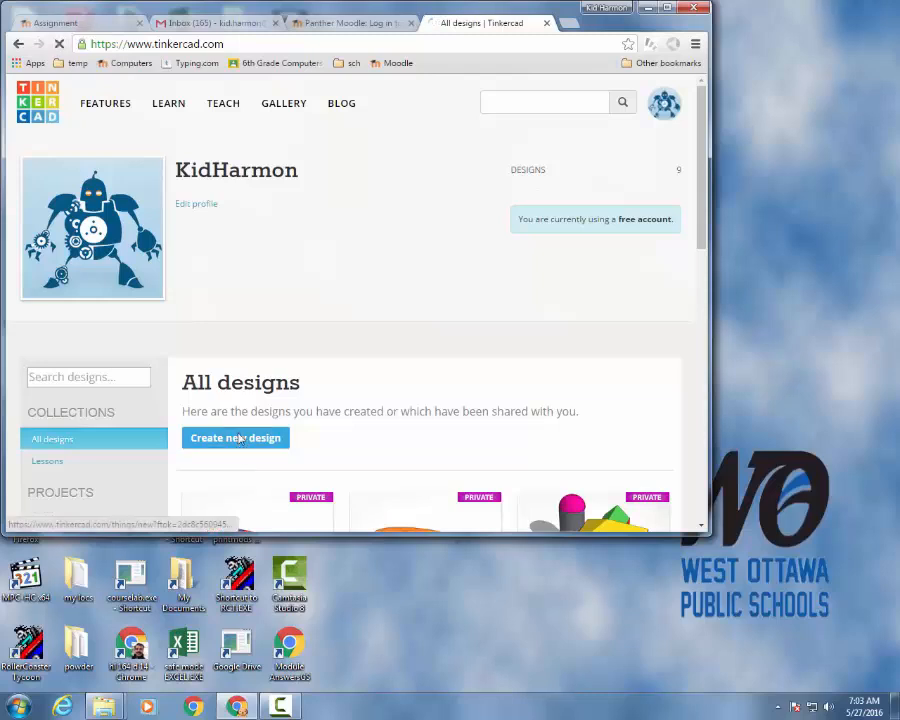
click(236, 436)
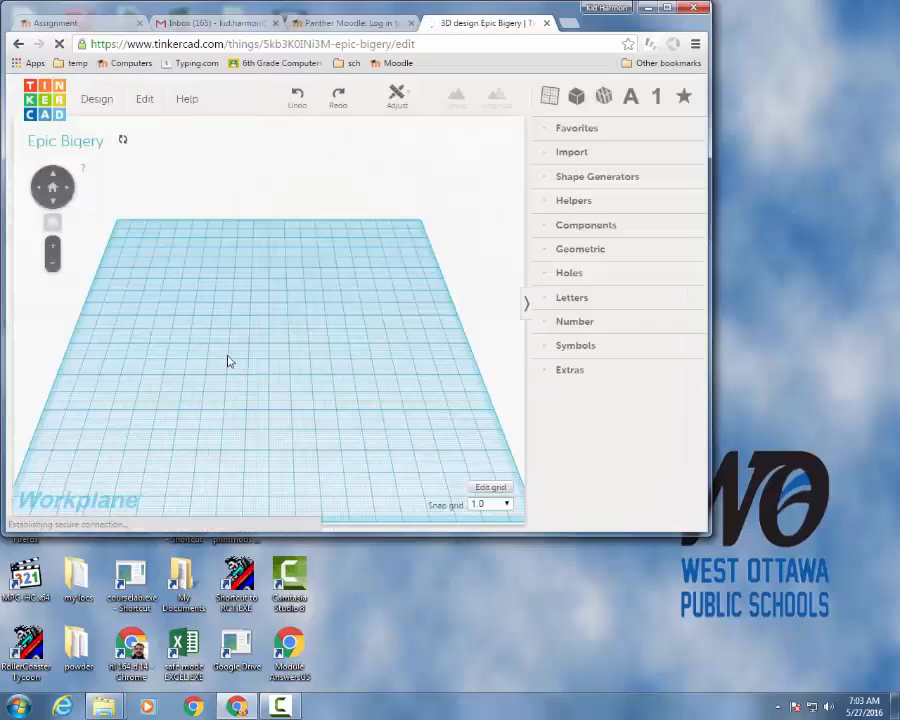
Step: Rename the design to 'castle mdh' in Design Properties and save the change
click(96, 98)
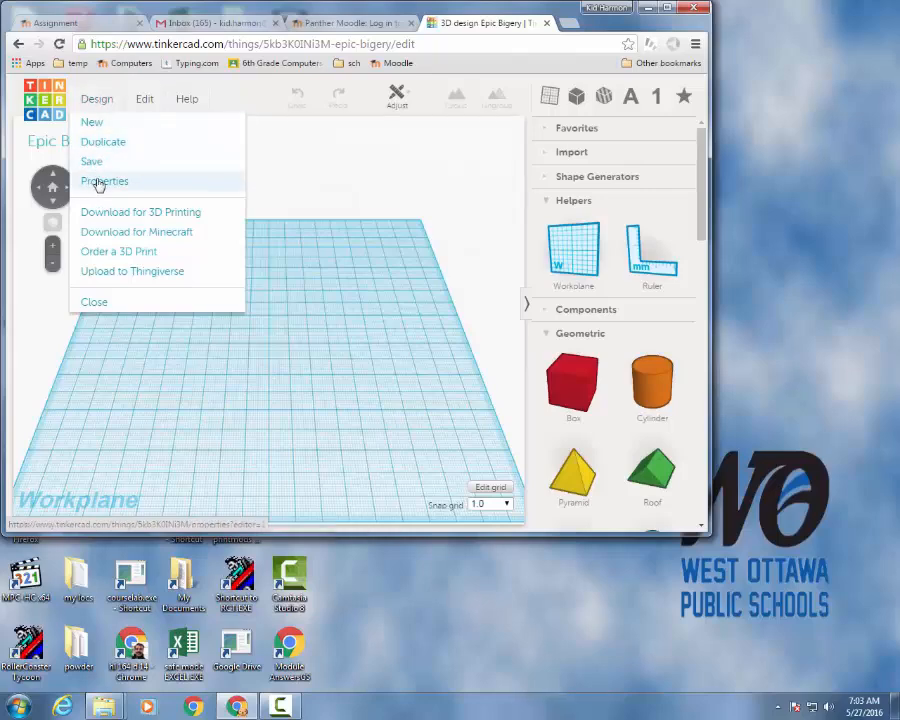
click(104, 180)
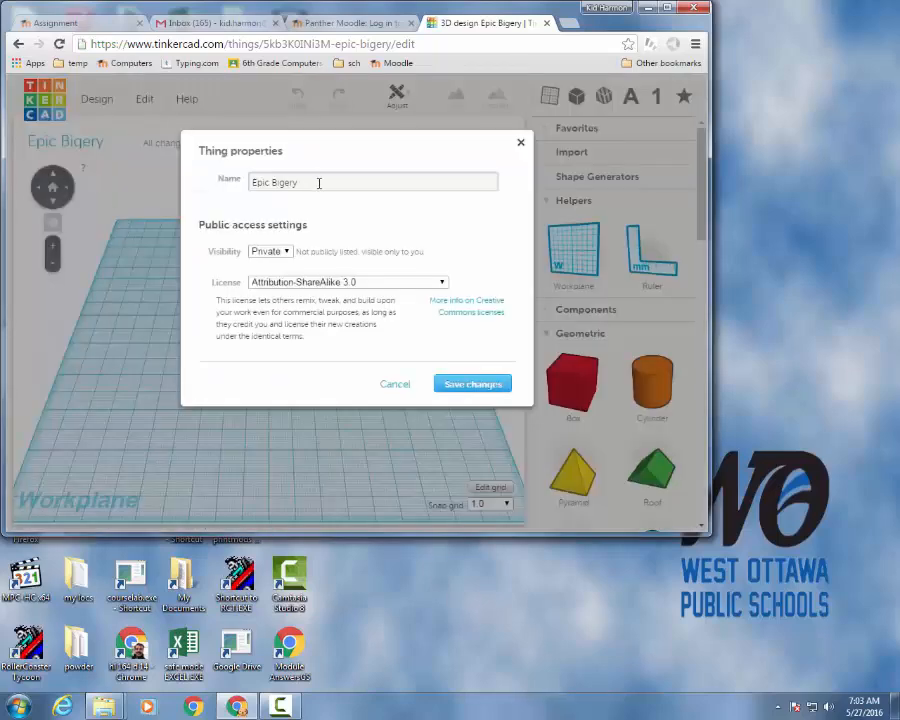
text(castle mdh)
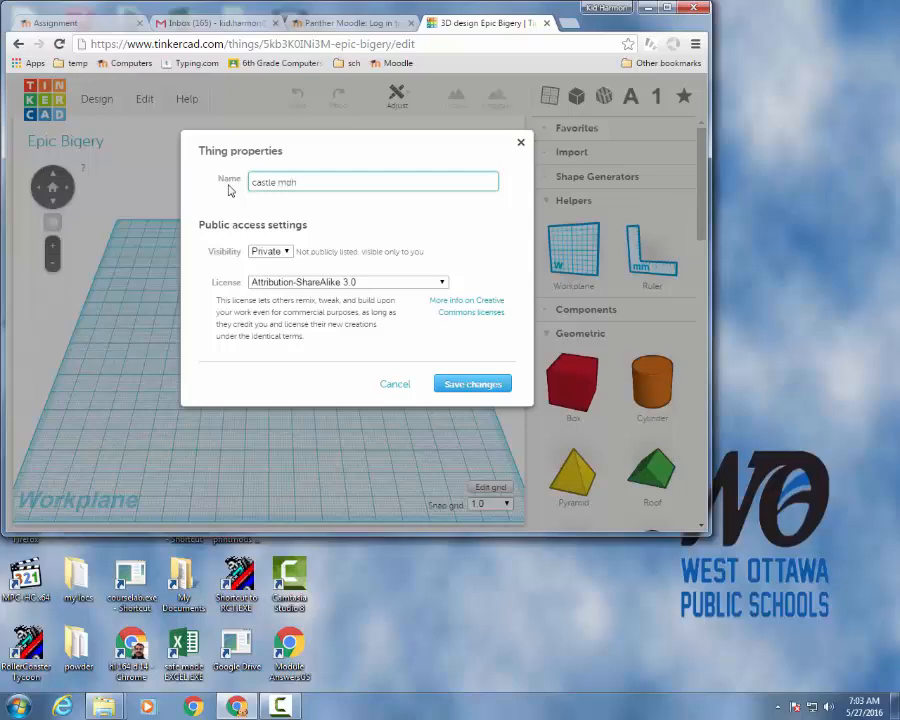
click(472, 384)
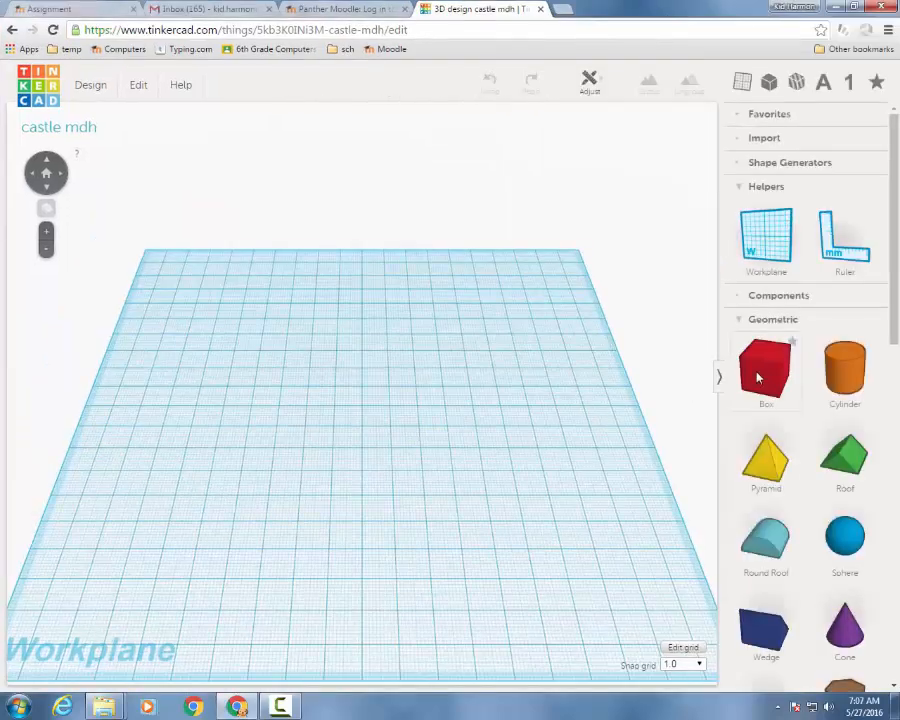
Step: Place a red box and reshape it into a long, thin, low wall
drag(766, 372, 284, 396)
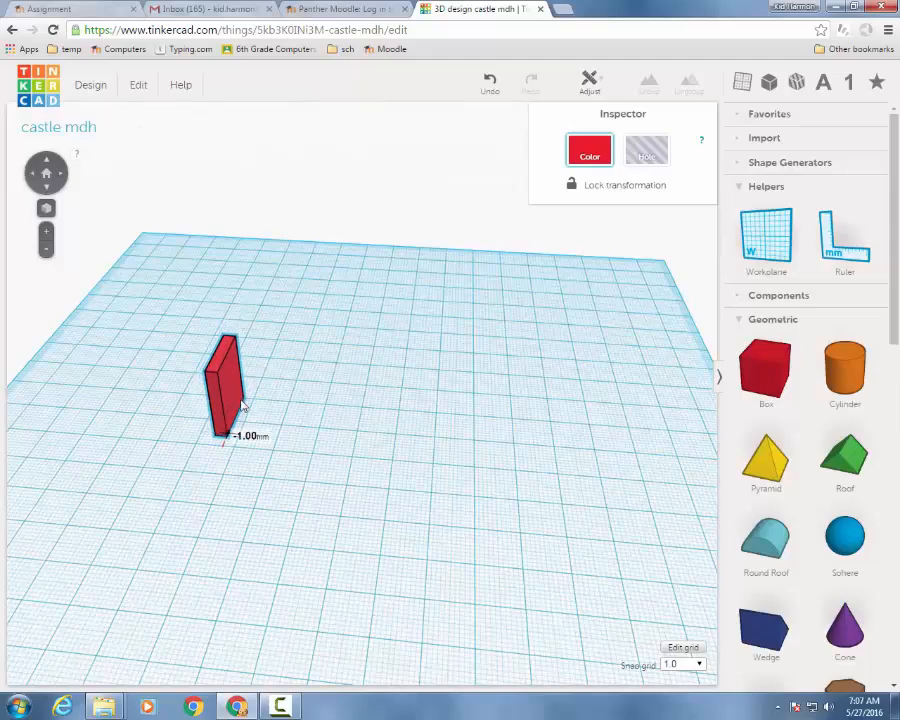
drag(228, 390, 250, 400)
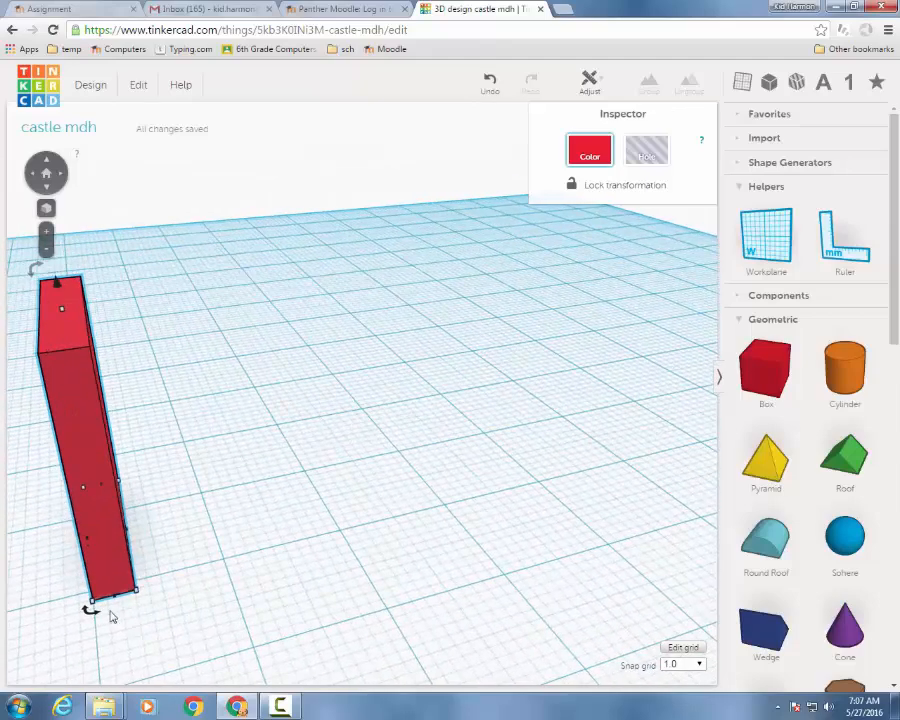
mouse_move(178, 488)
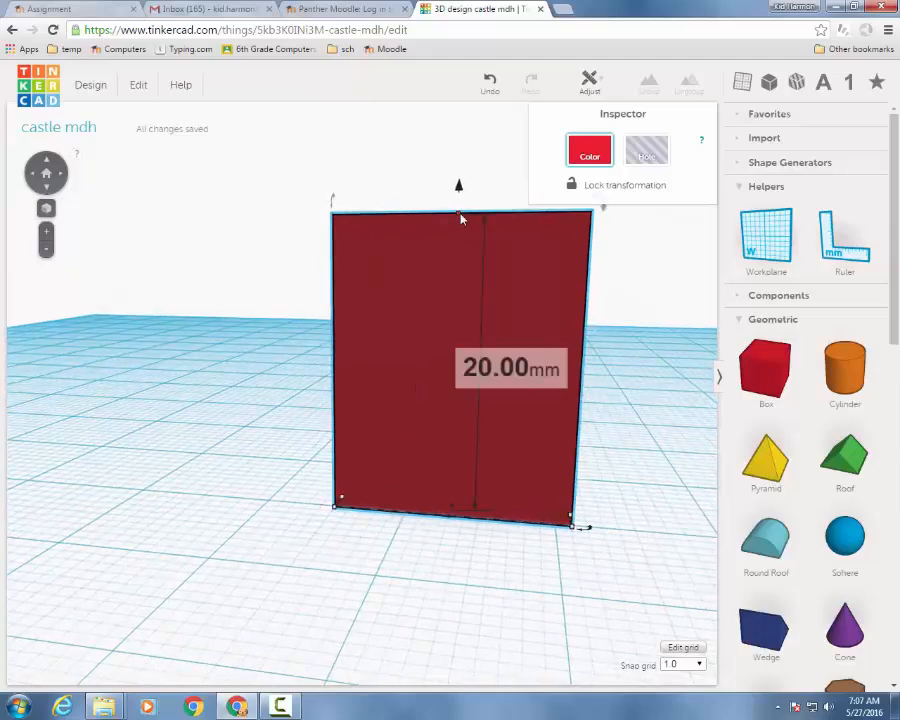
drag(460, 200, 460, 330)
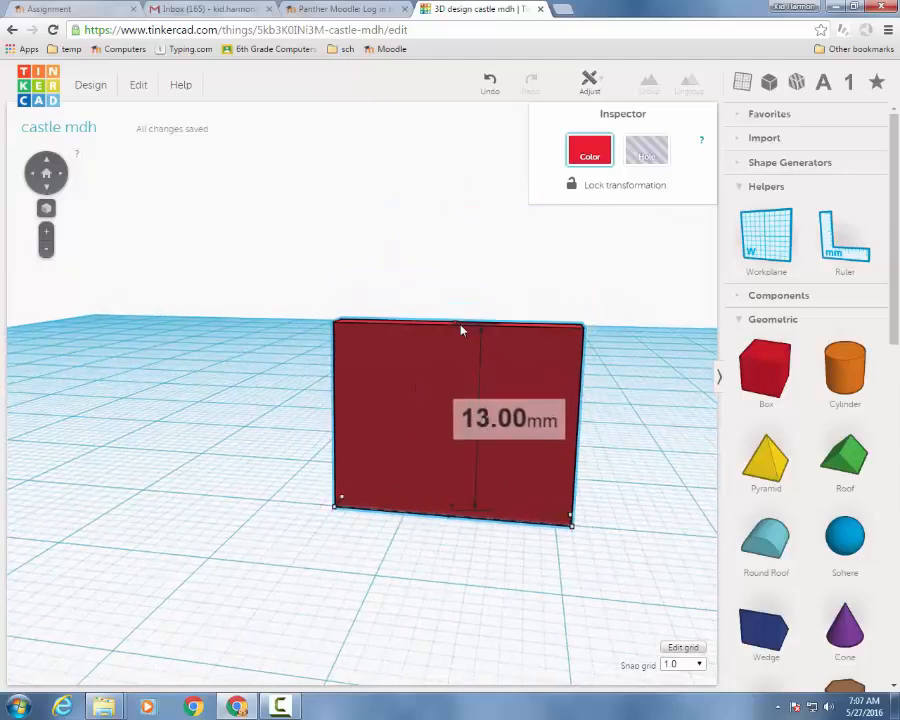
drag(458, 320, 458, 352)
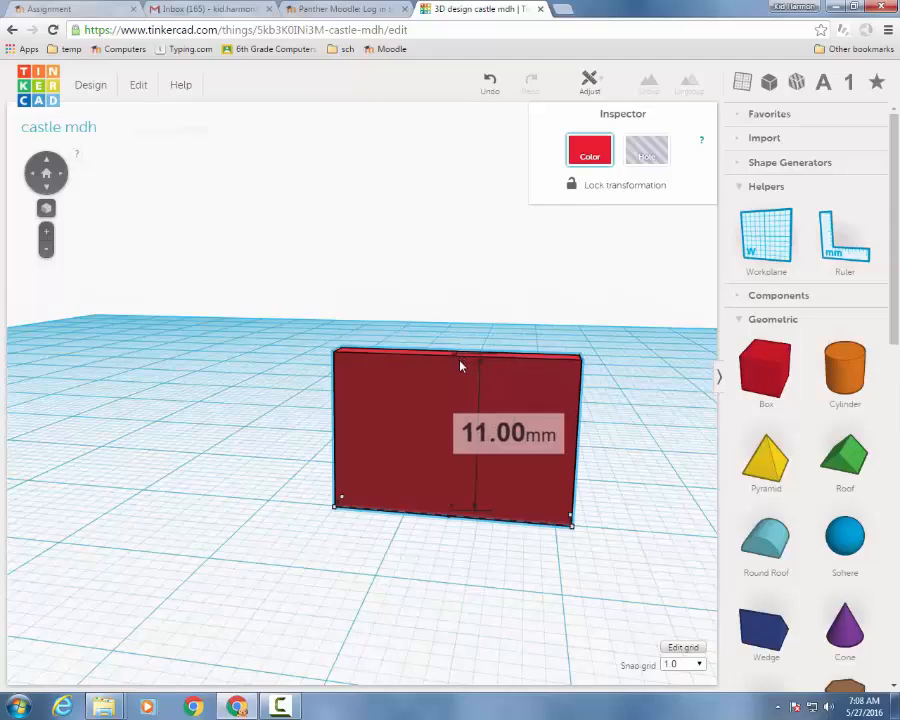
drag(460, 364, 430, 556)
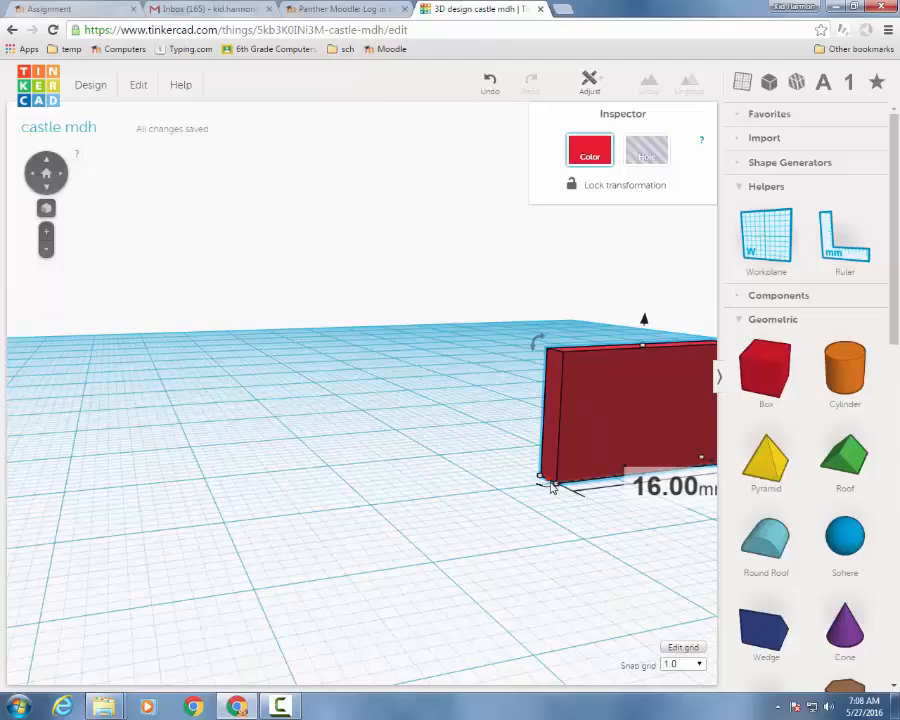
drag(548, 486, 372, 498)
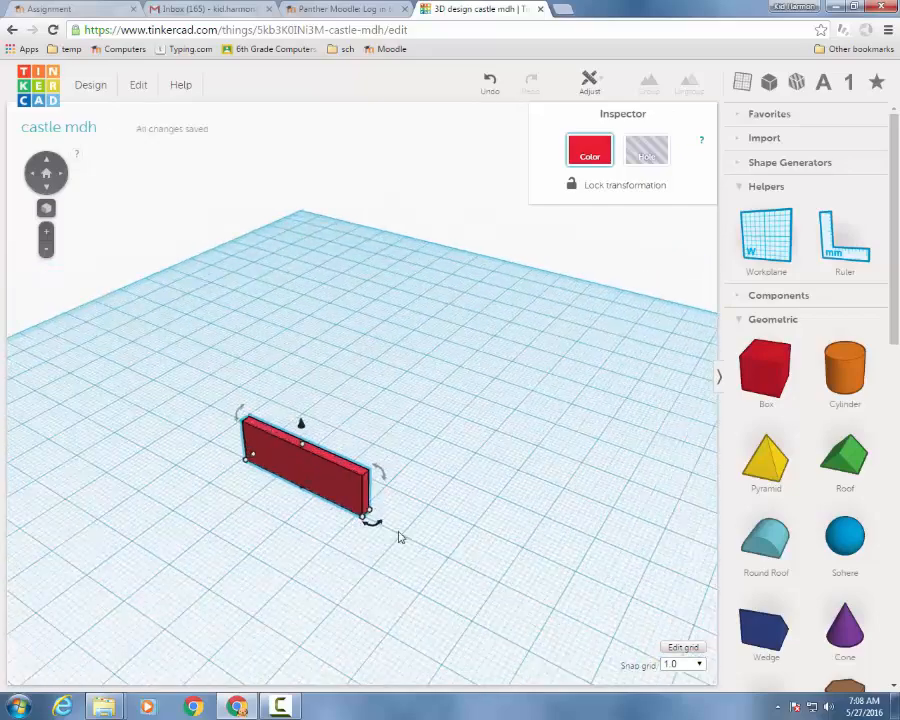
click(588, 150)
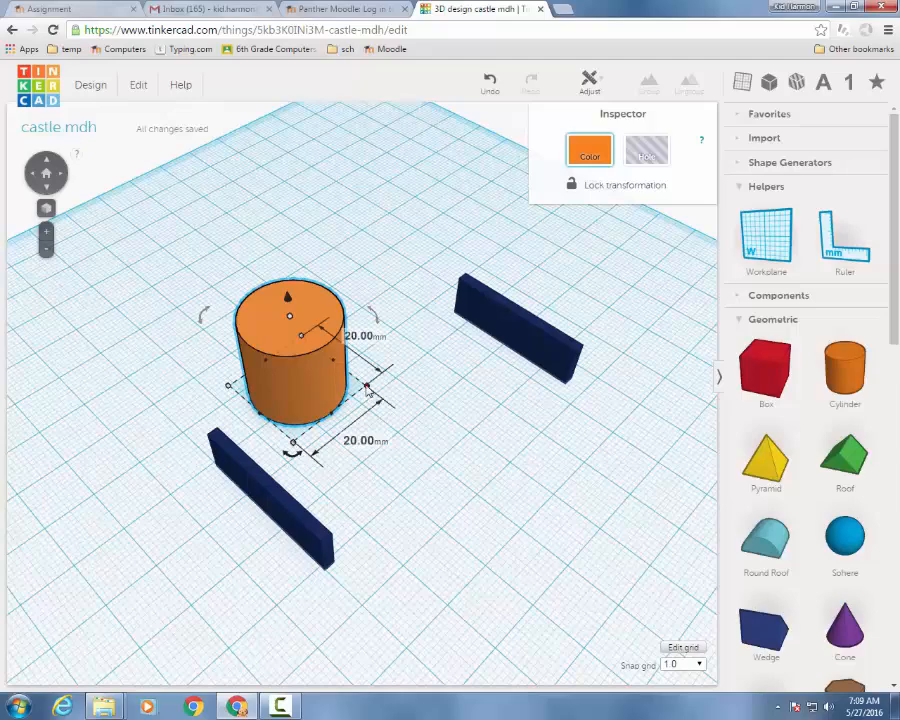
Step: Shrink the orange cylinder and stand it at the end of a blue wall as a tower
drag(370, 384, 360, 384)
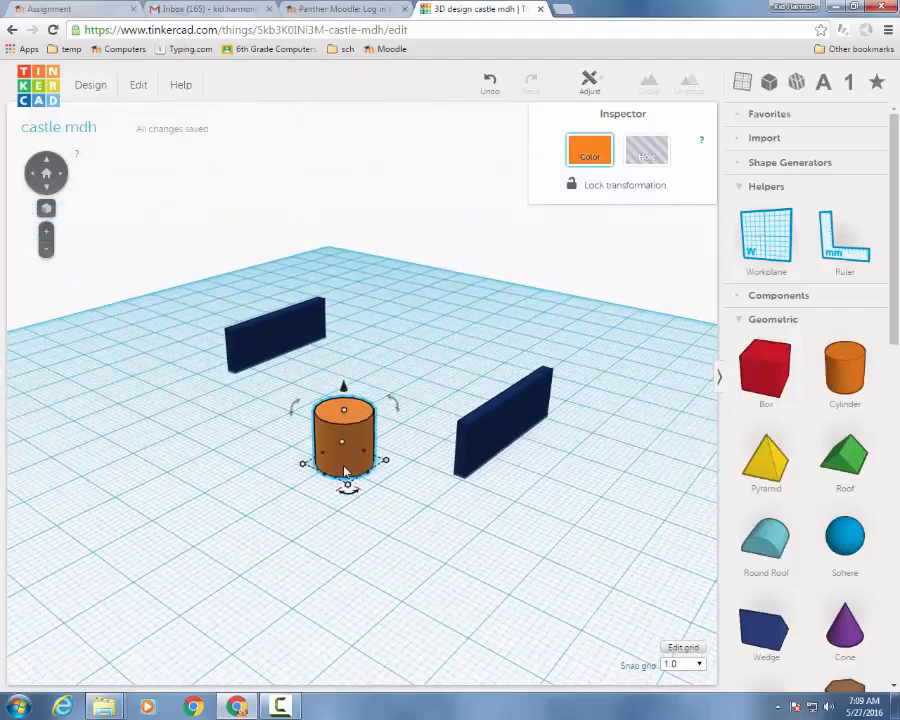
drag(344, 440, 404, 444)
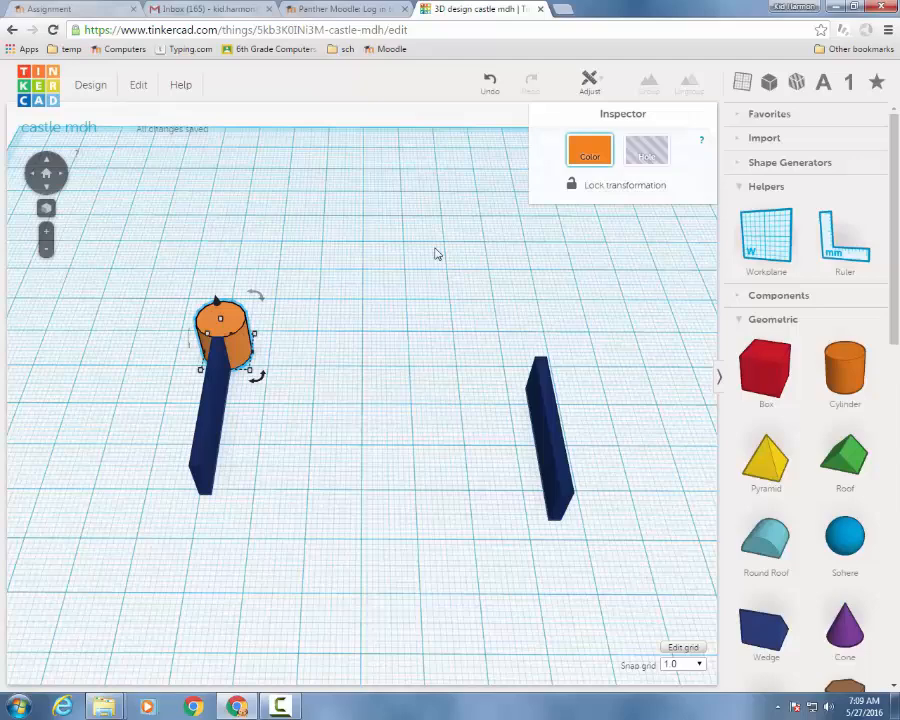
mouse_move(722, 112)
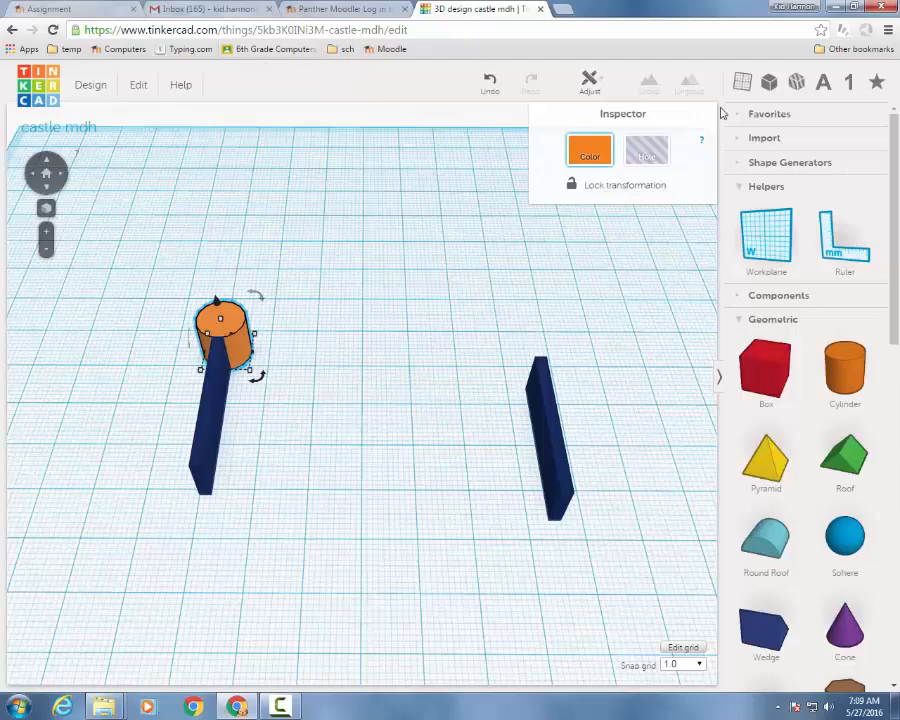
scroll(down, 3)
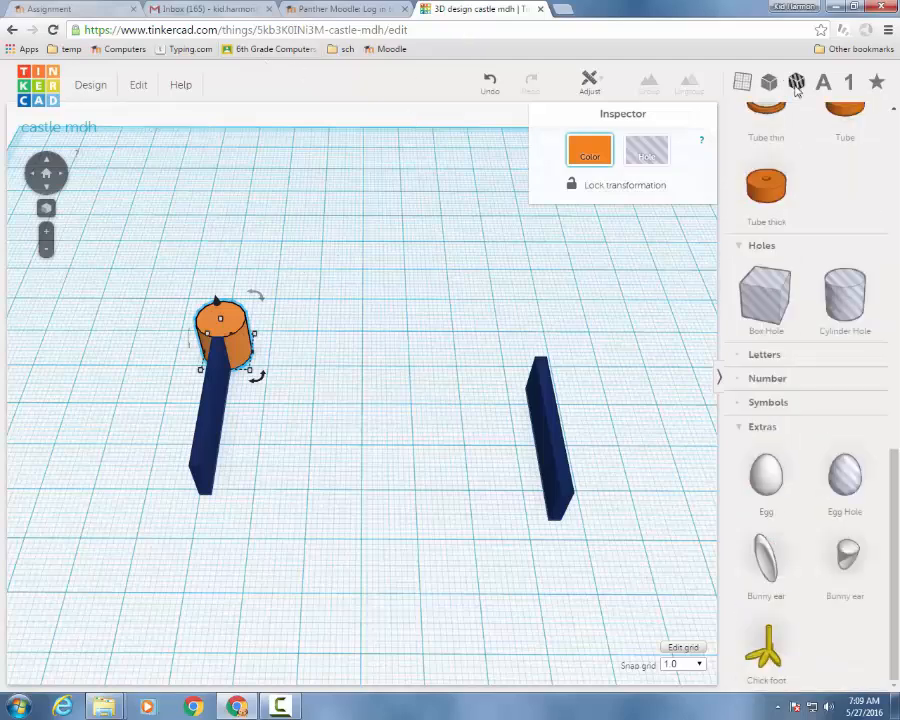
mouse_move(844, 292)
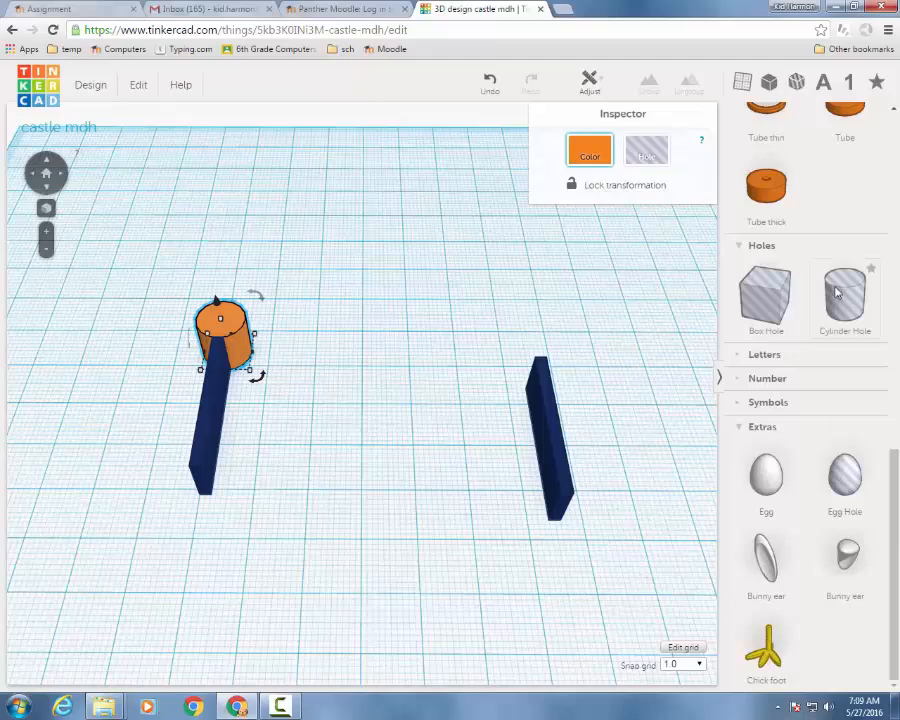
Step: Widen the cylinder tower so it sits snugly against the wall's end
click(646, 150)
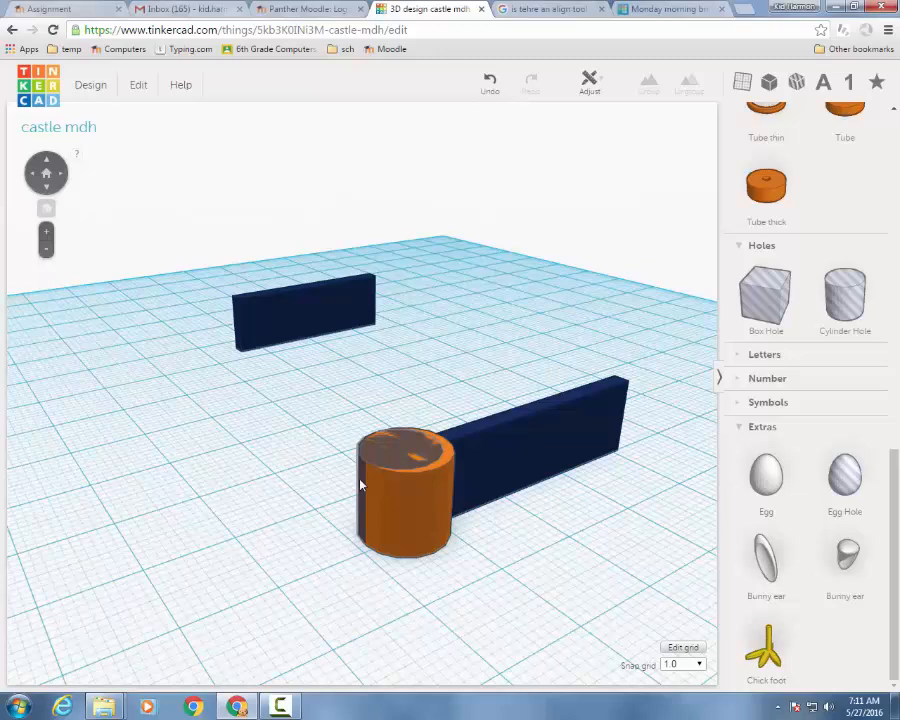
Step: Align the orange tower centered on the end of the blue wall
click(400, 490)
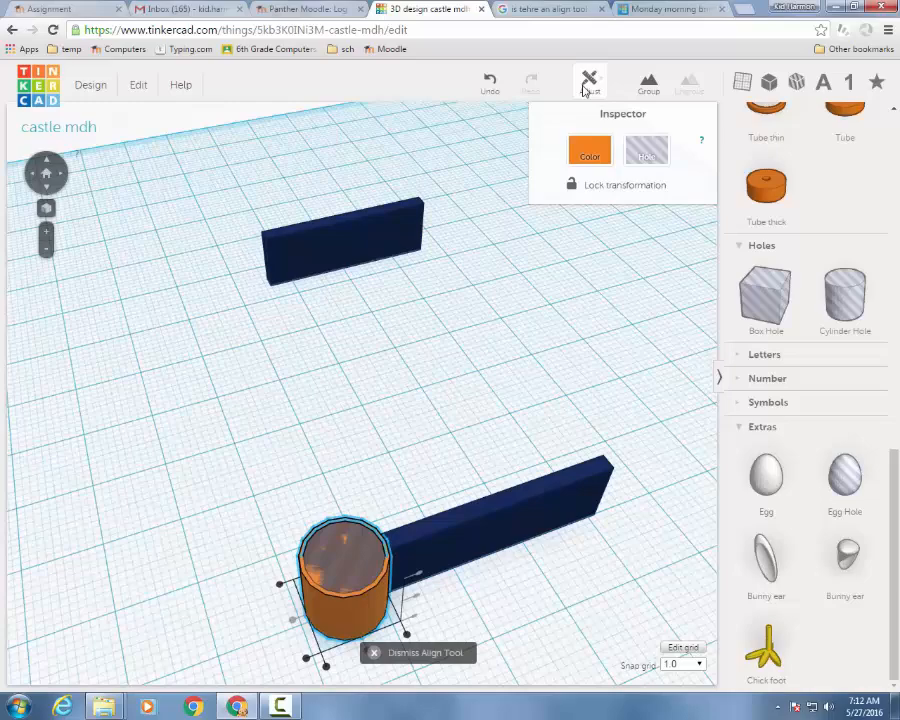
click(372, 652)
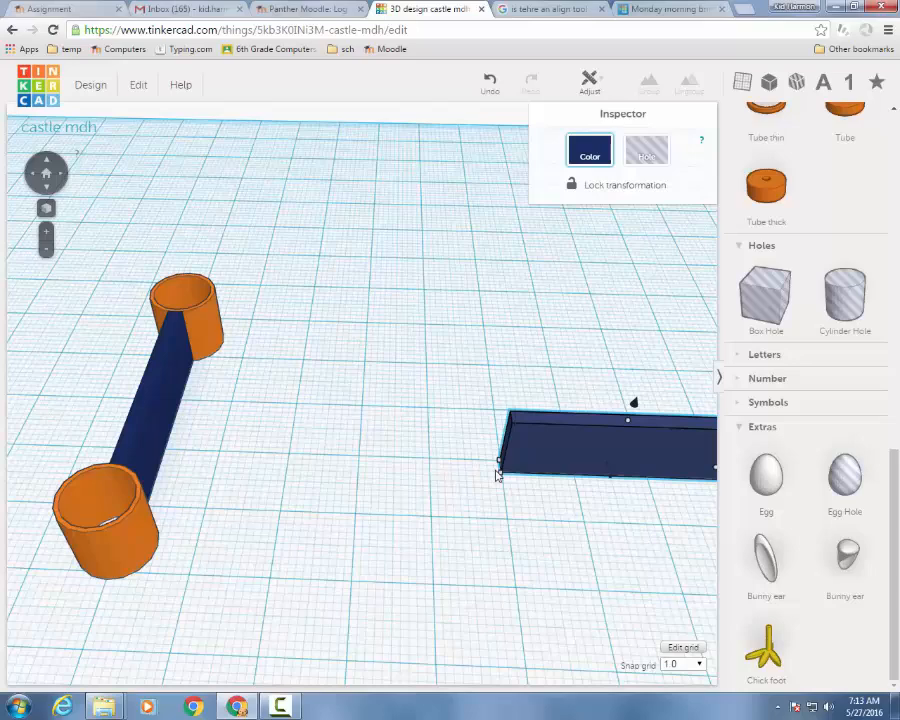
Step: Move the second blue wall into place against the corner towers
drag(608, 444, 316, 324)
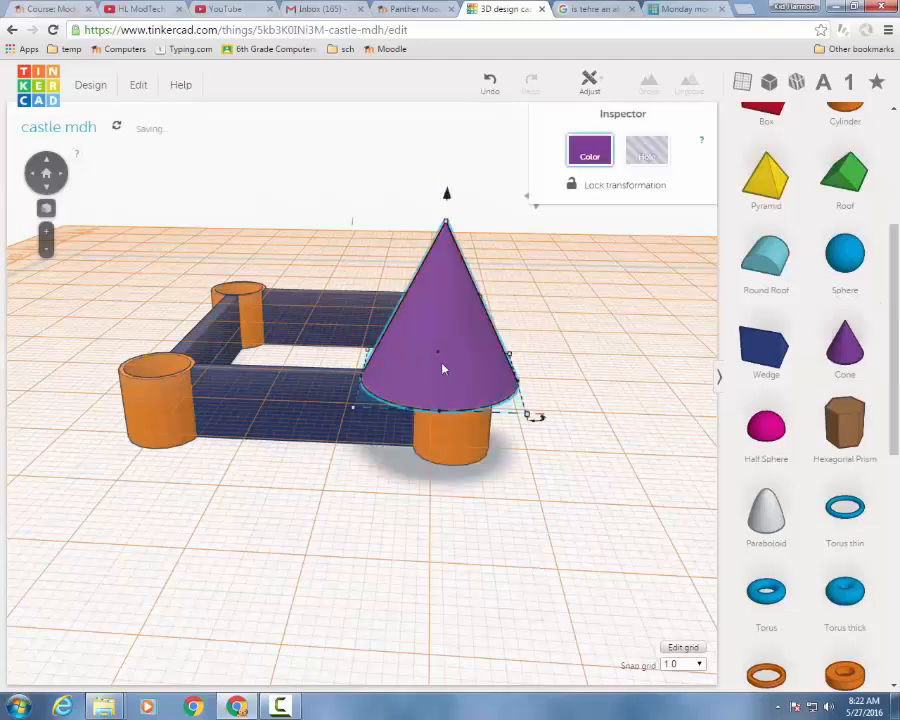
mouse_move(352, 412)
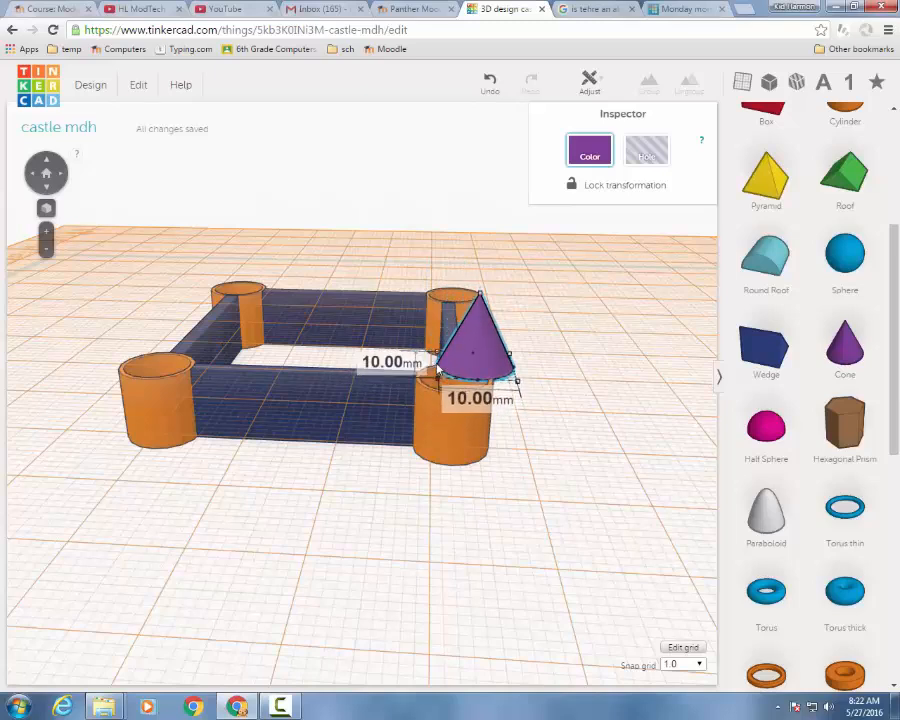
Step: Set a small purple cone roof on top of an orange tower
drag(470, 340, 450, 340)
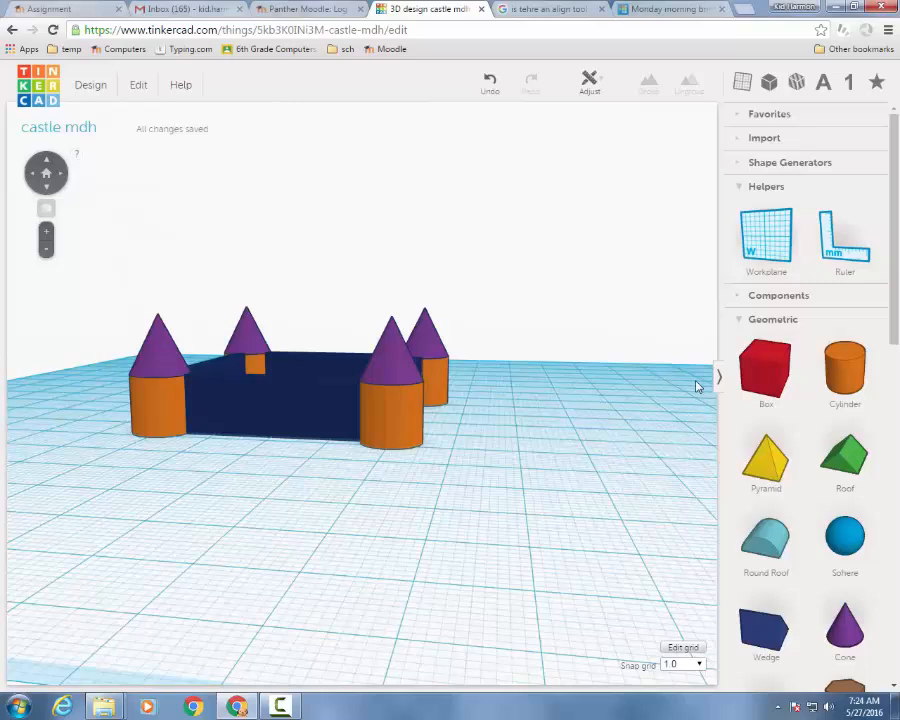
mouse_move(772, 318)
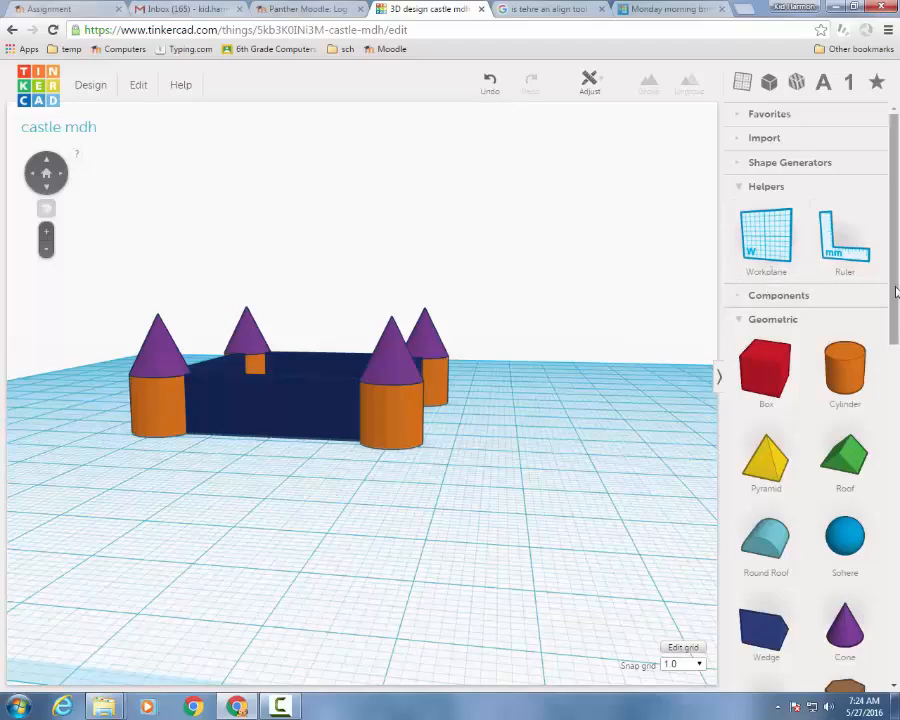
Step: Bring a transparent box hole from the Holes section beside the castle
scroll(down, 3)
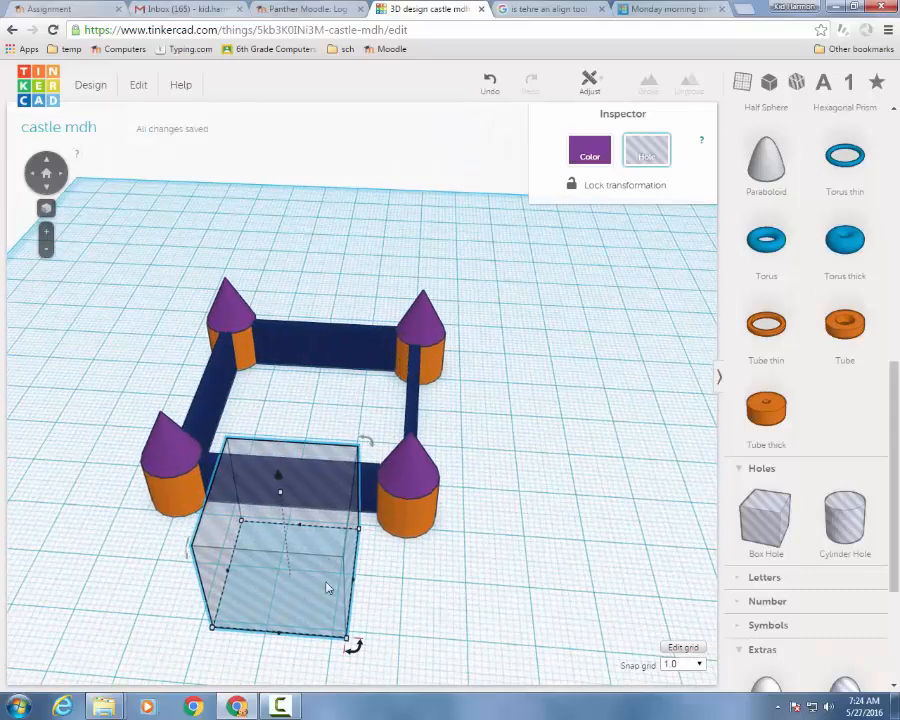
mouse_move(340, 652)
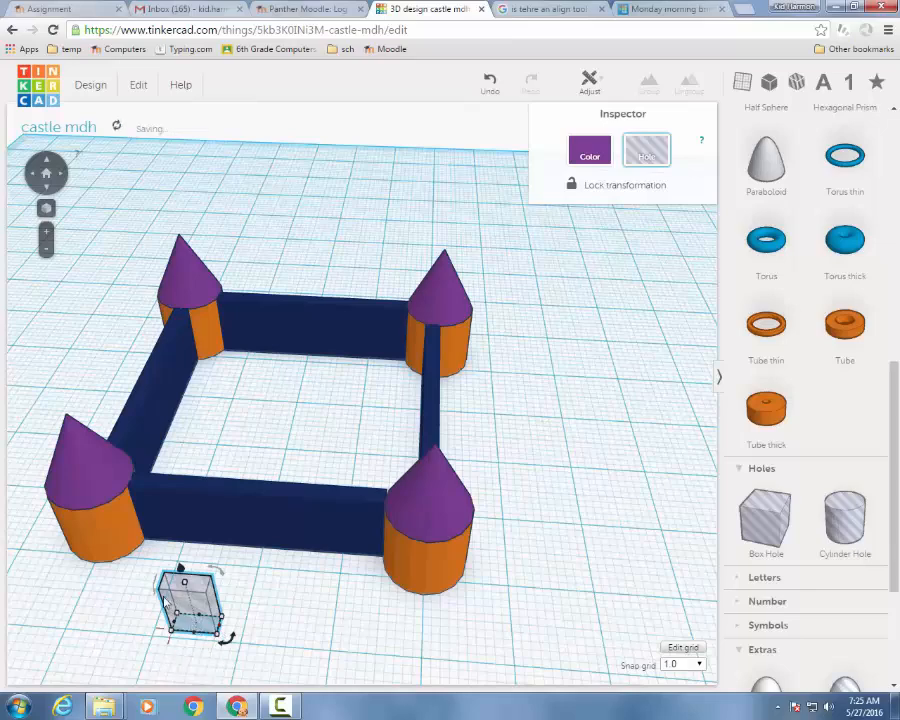
Step: Position the box hole in the front wall and group it to cut the doorway
drag(190, 600, 236, 576)
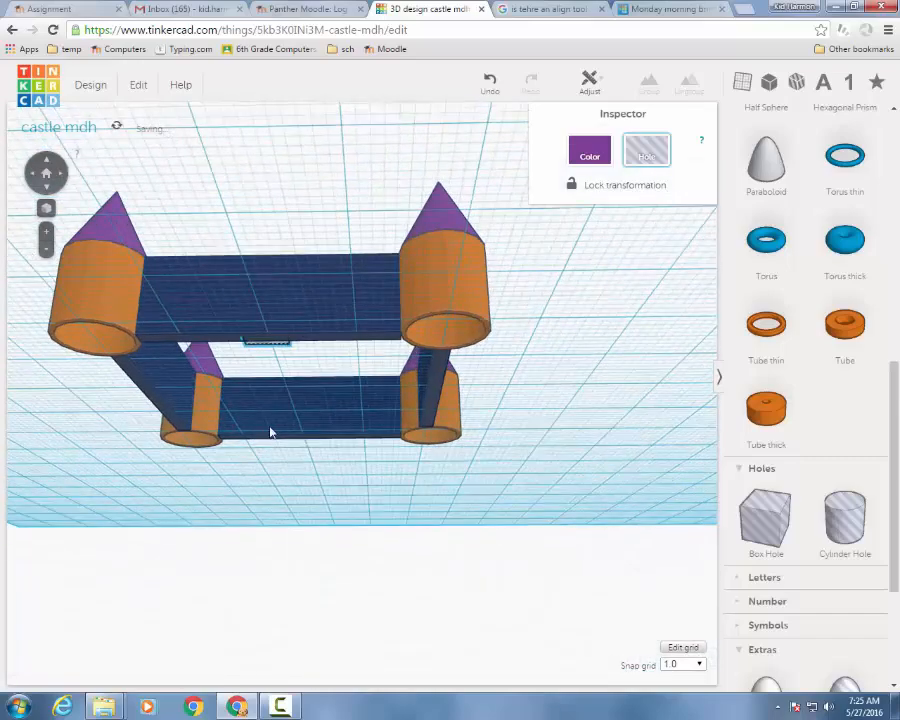
right_click(230, 520)
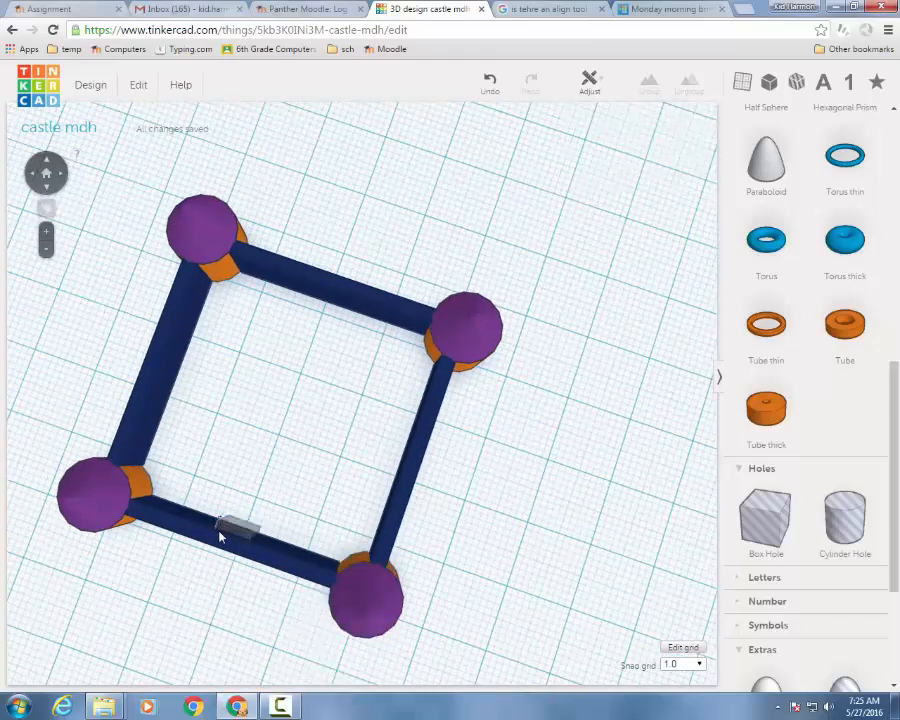
click(232, 528)
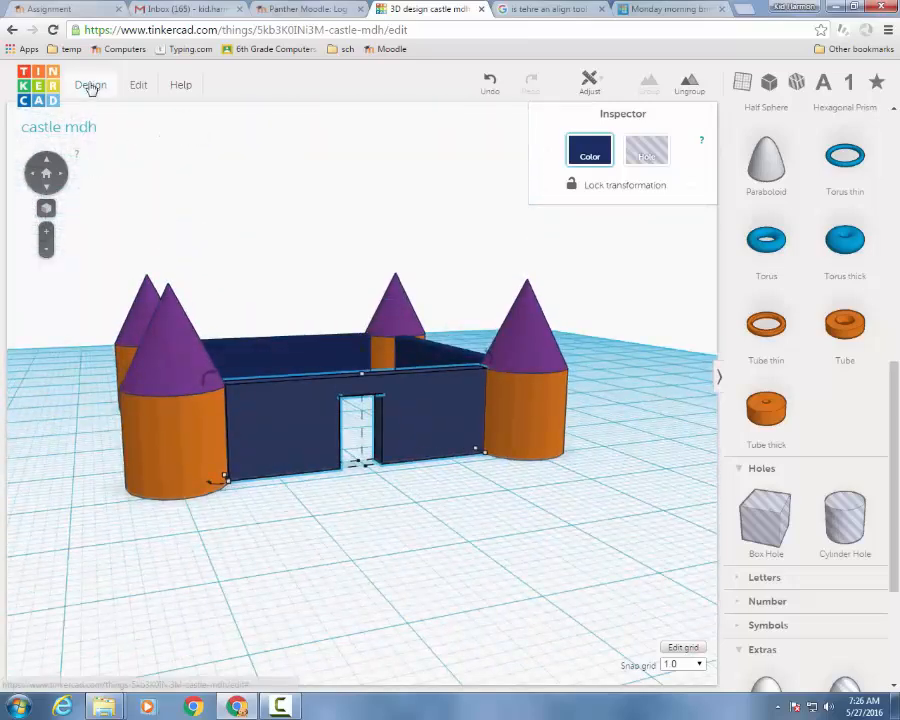
Step: Save the castle design from the Design menu
click(90, 84)
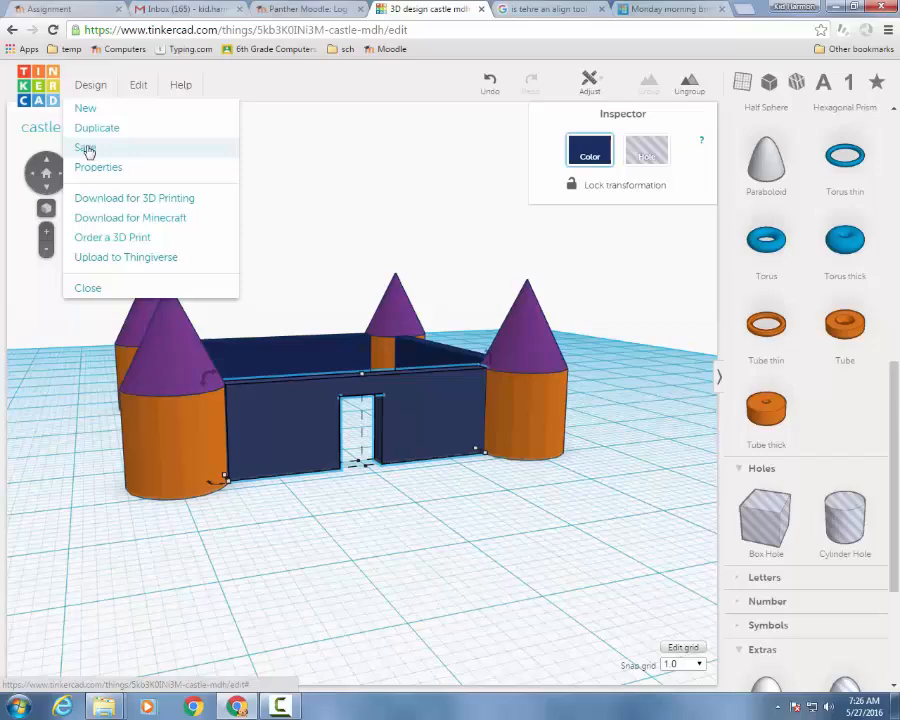
click(86, 148)
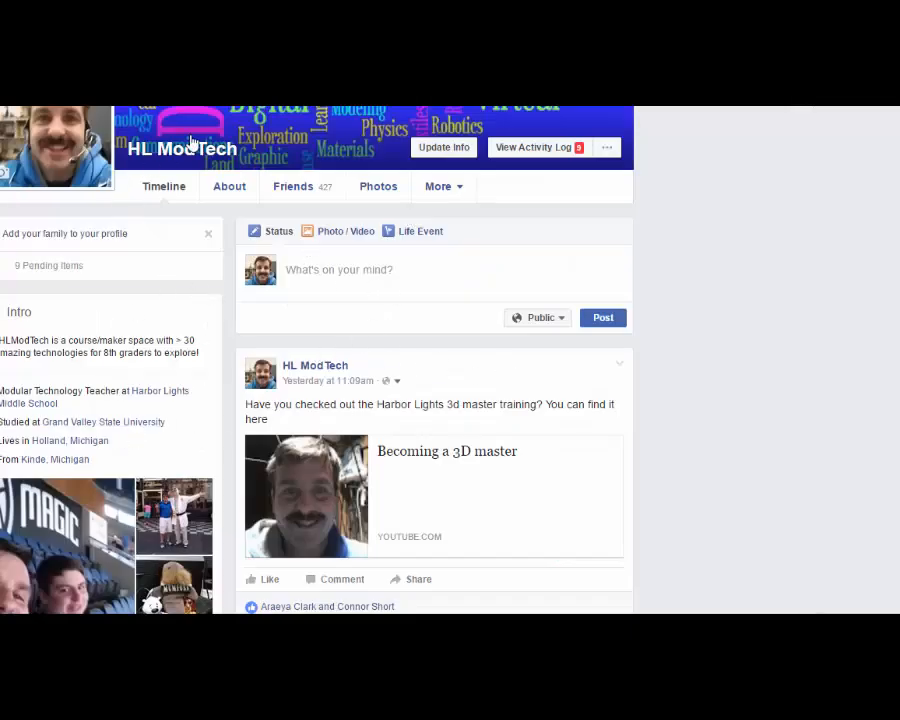
mouse_move(234, 230)
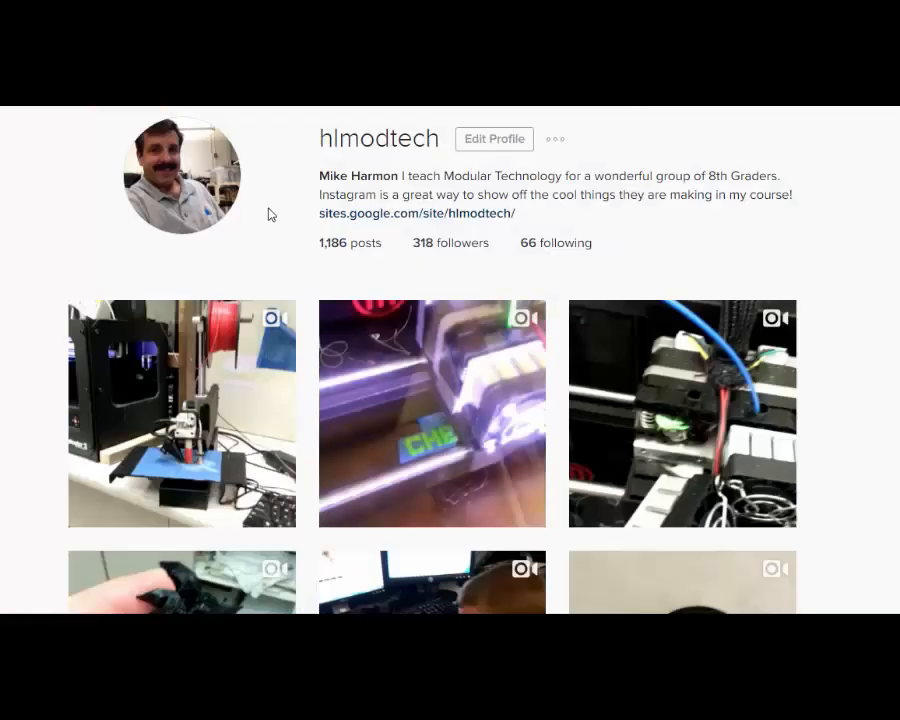
mouse_move(242, 230)
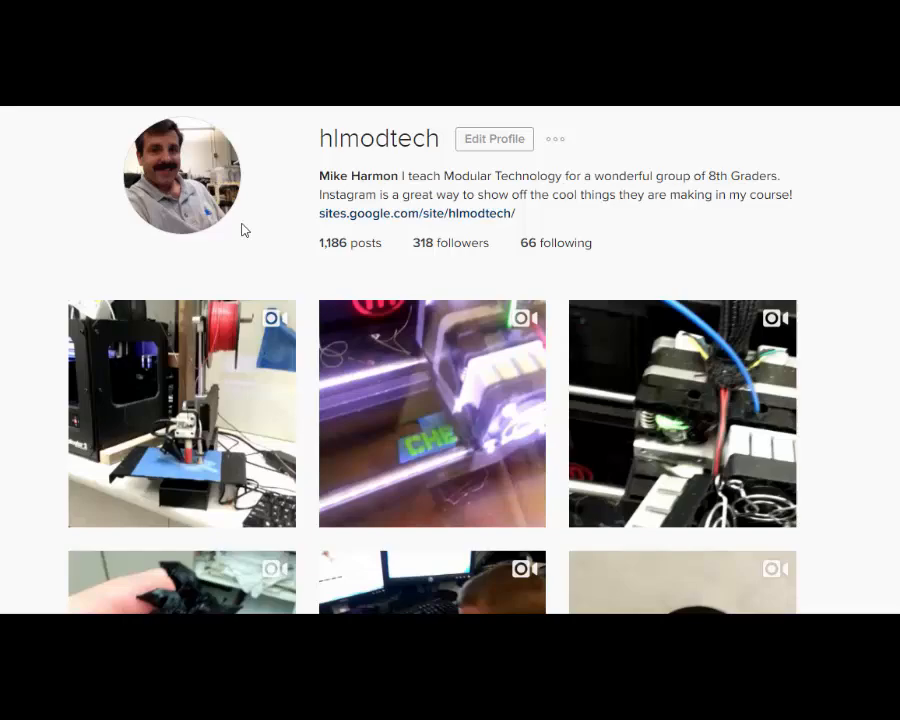
mouse_move(238, 220)
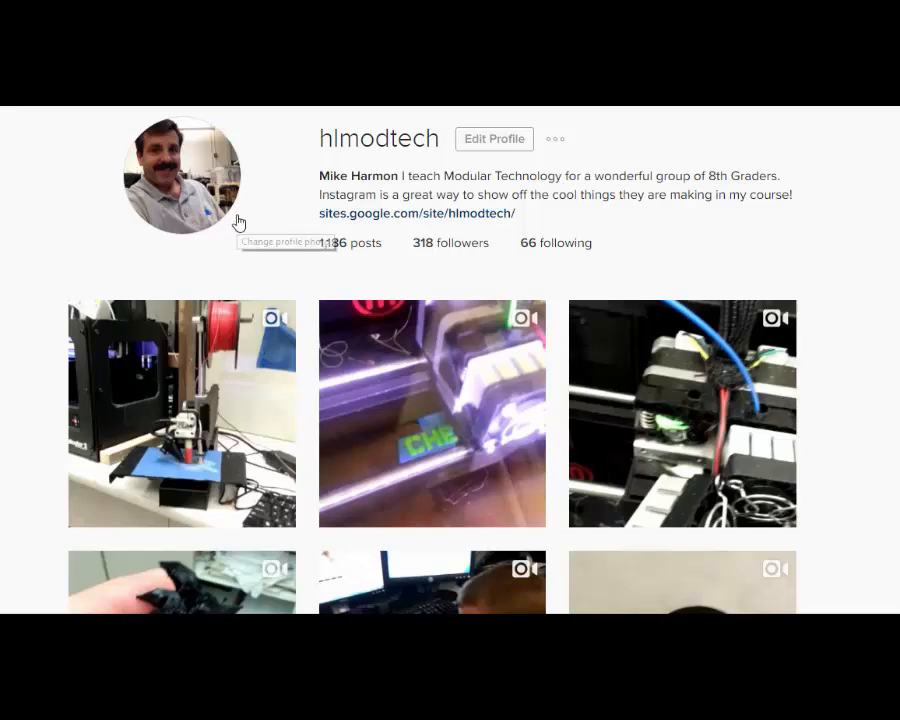